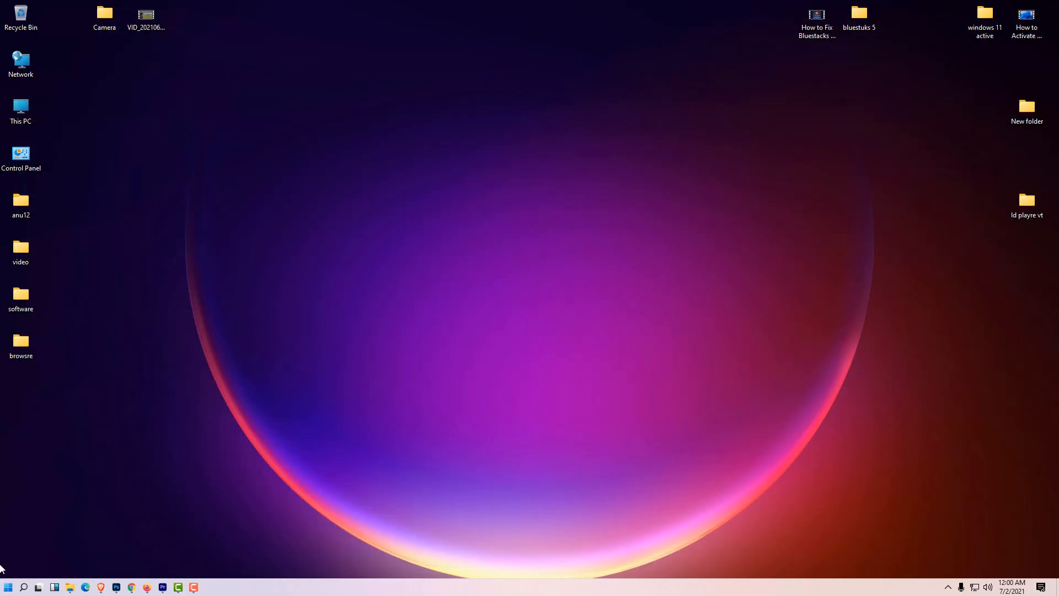
Launch Microsoft Store from the Start menu's pinned tiles
{"action": "left_click", "coordinate": [7, 586]}
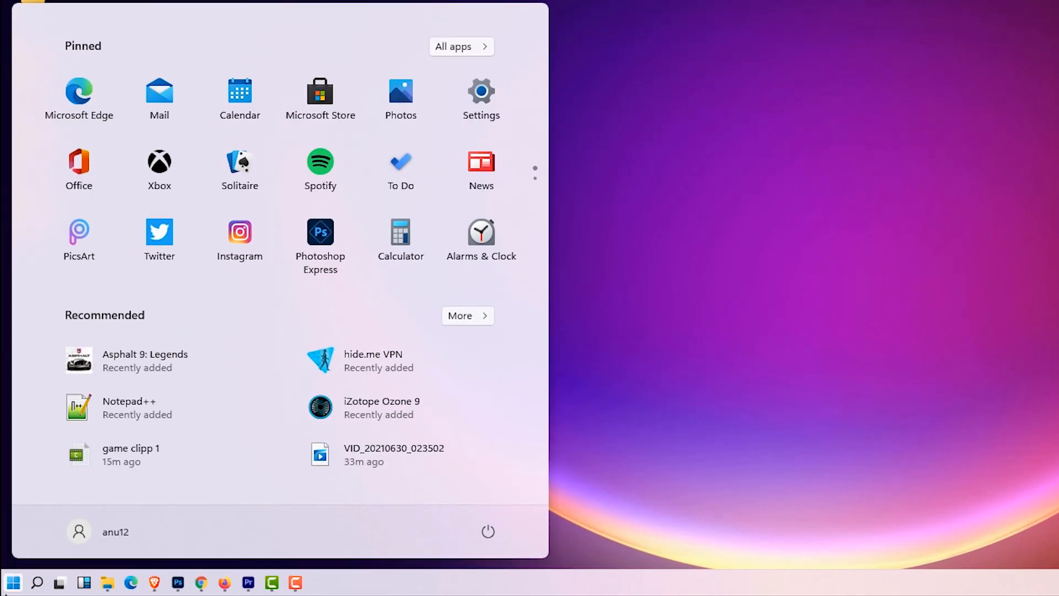
{"action": "mouse_move", "coordinate": [320, 102]}
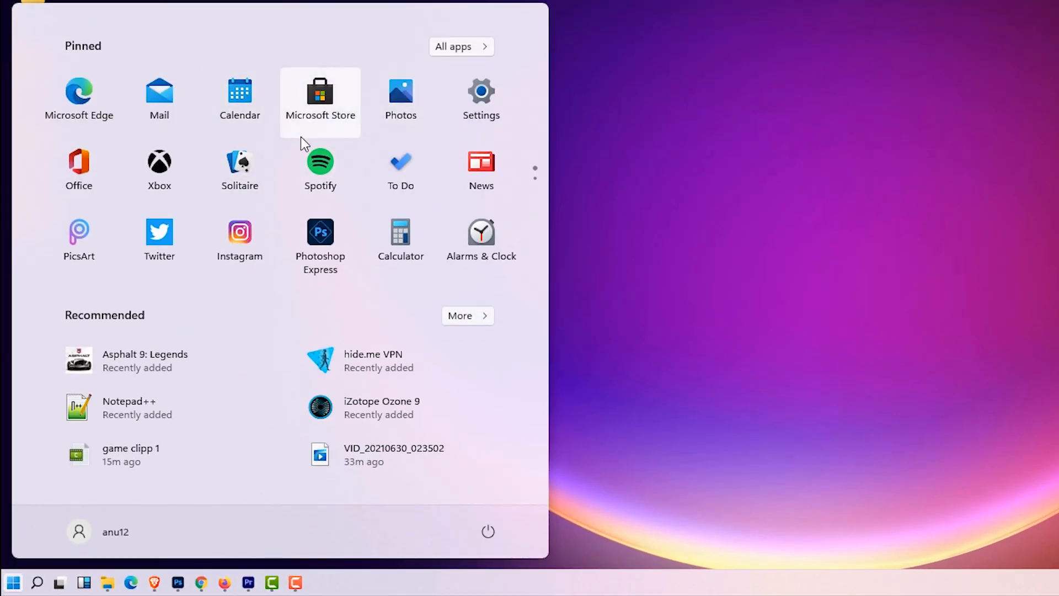
{"action": "left_click", "coordinate": [320, 102]}
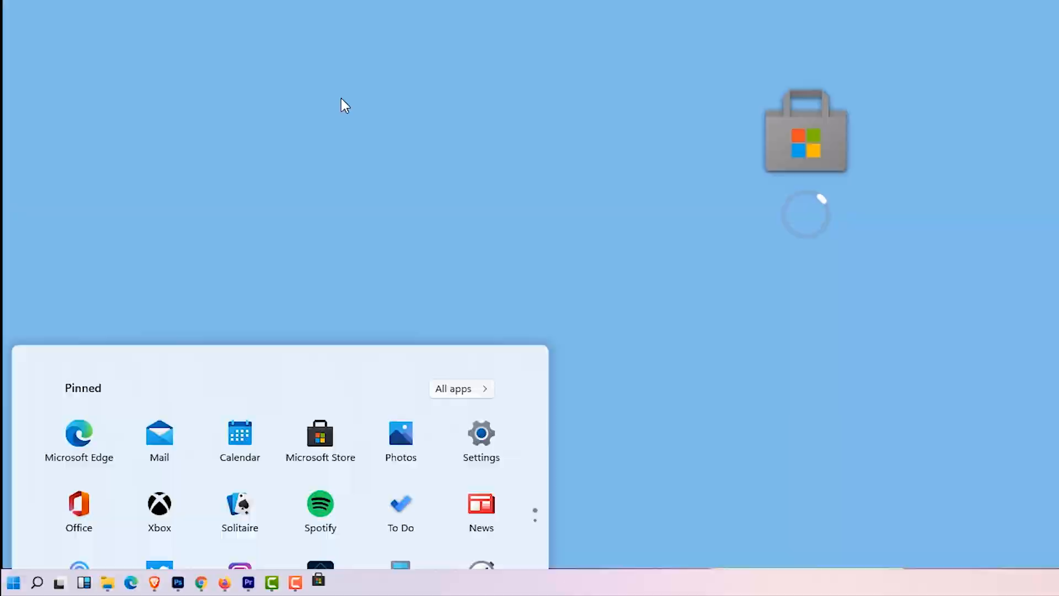
Browse the Microsoft Store home page by scrolling through its listings
{"action": "left_click", "coordinate": [319, 439]}
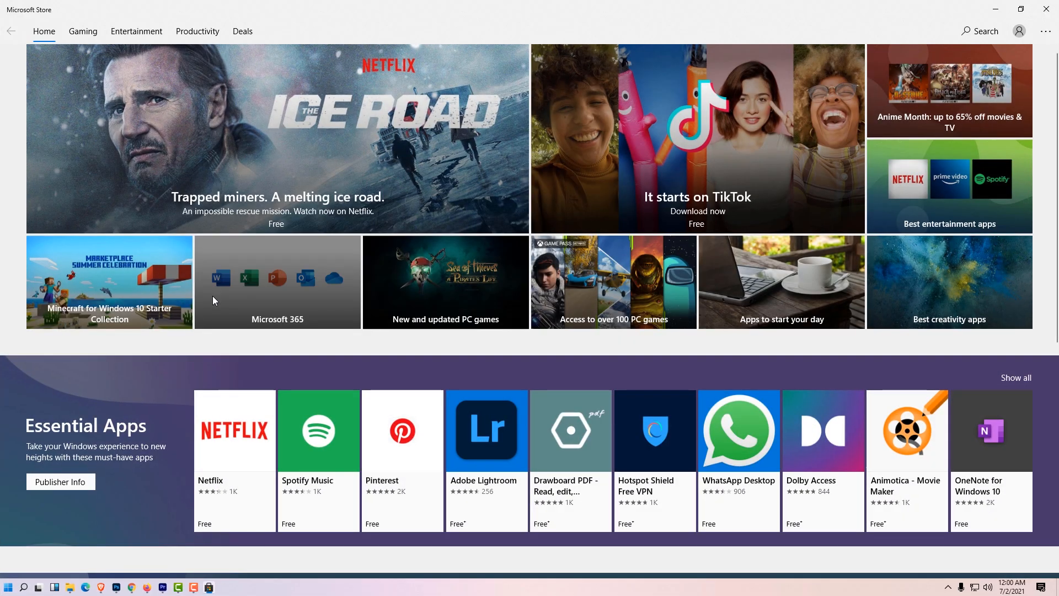
{"action": "mouse_move", "coordinate": [123, 383]}
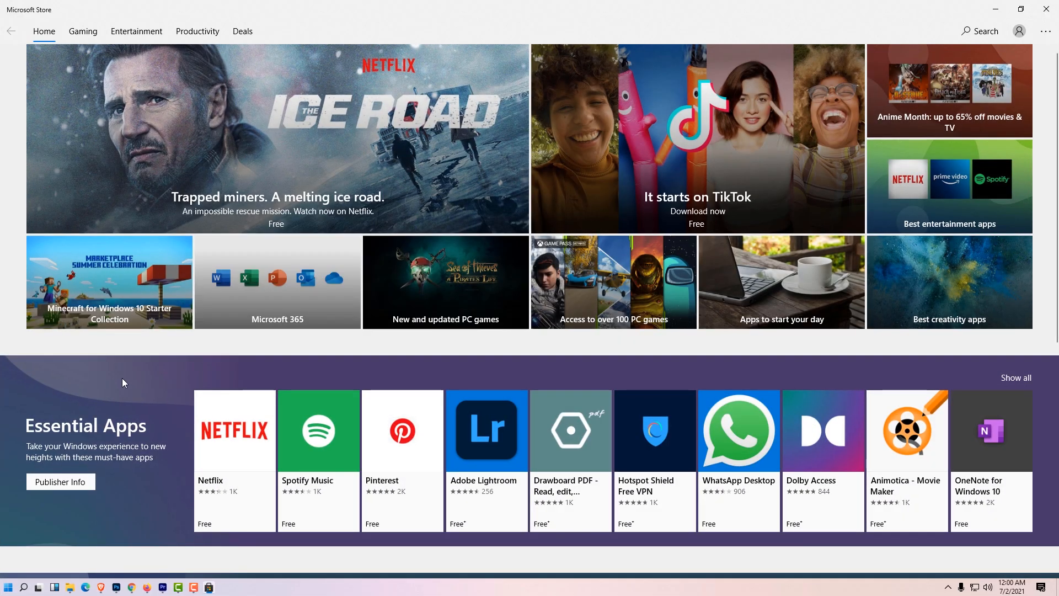
{"action": "scroll", "scroll_direction": "down", "scroll_amount": 3}
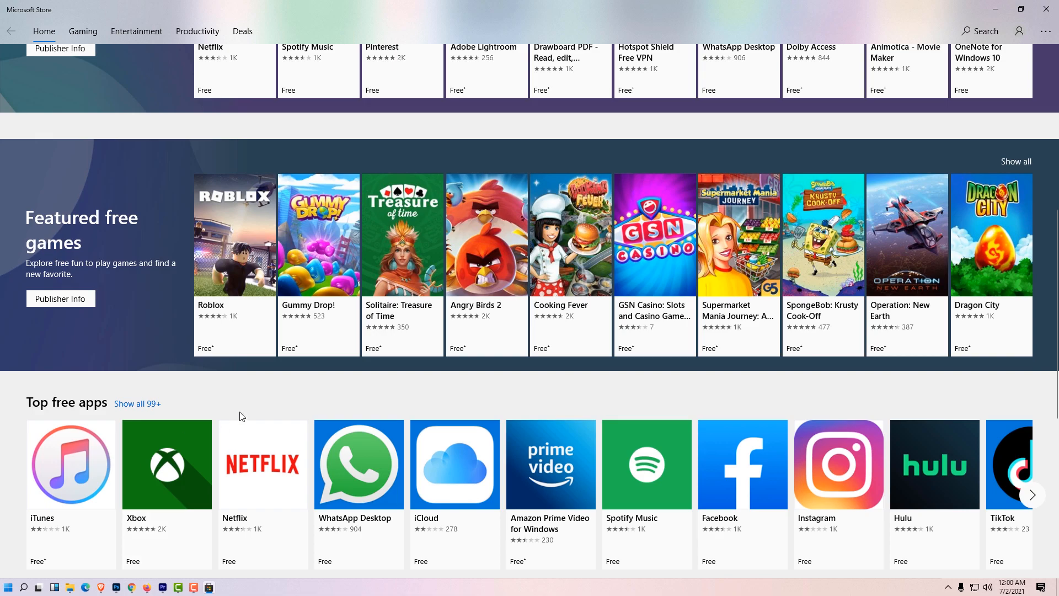
{"action": "scroll", "scroll_direction": "up", "scroll_amount": 3}
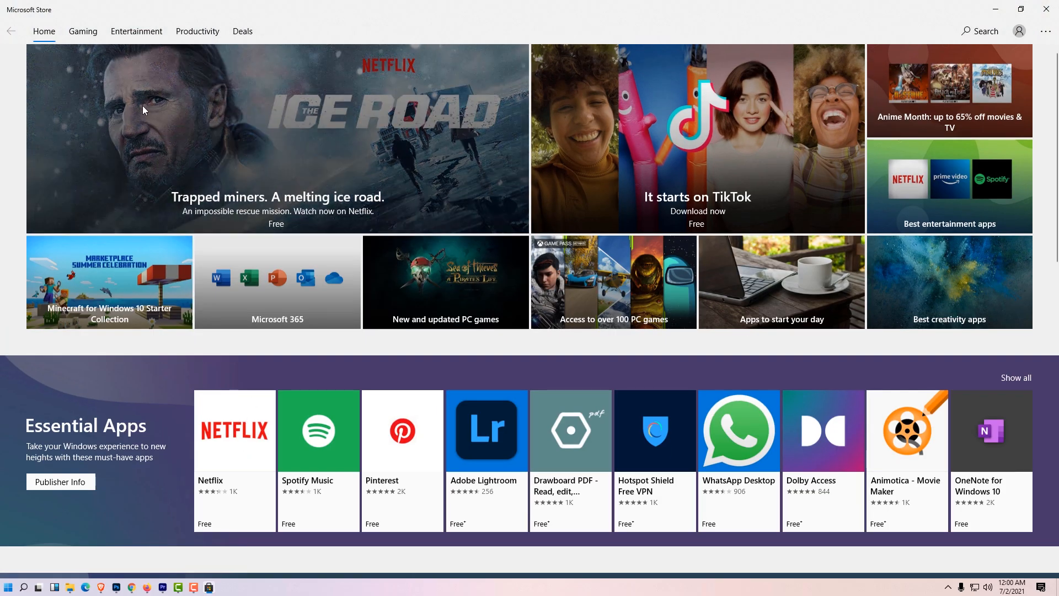
Switch to the Gaming section and scroll down to Top free games
{"action": "left_click", "coordinate": [83, 31]}
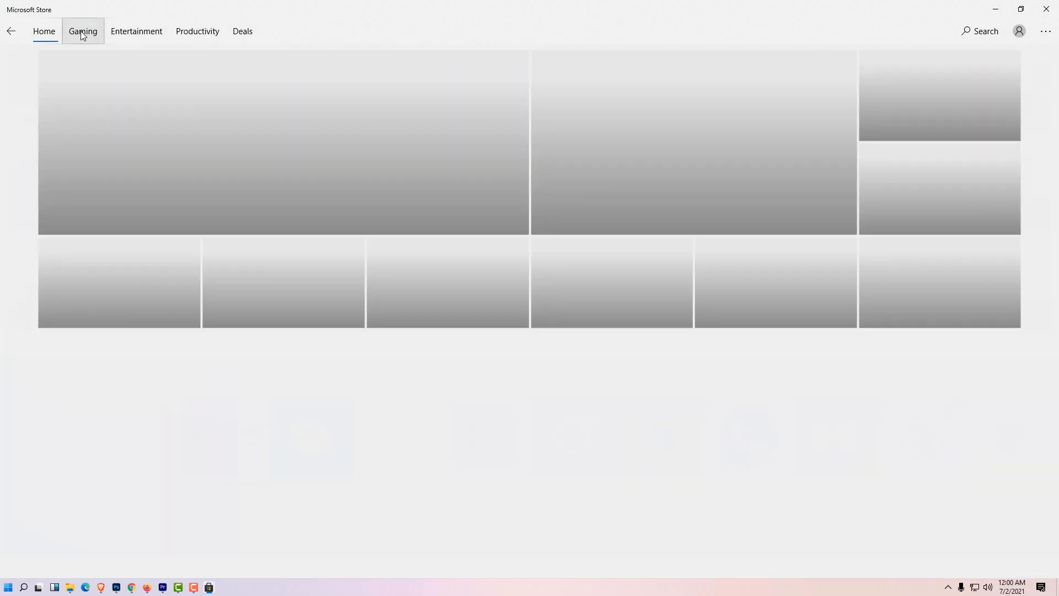
{"action": "left_click", "coordinate": [83, 31]}
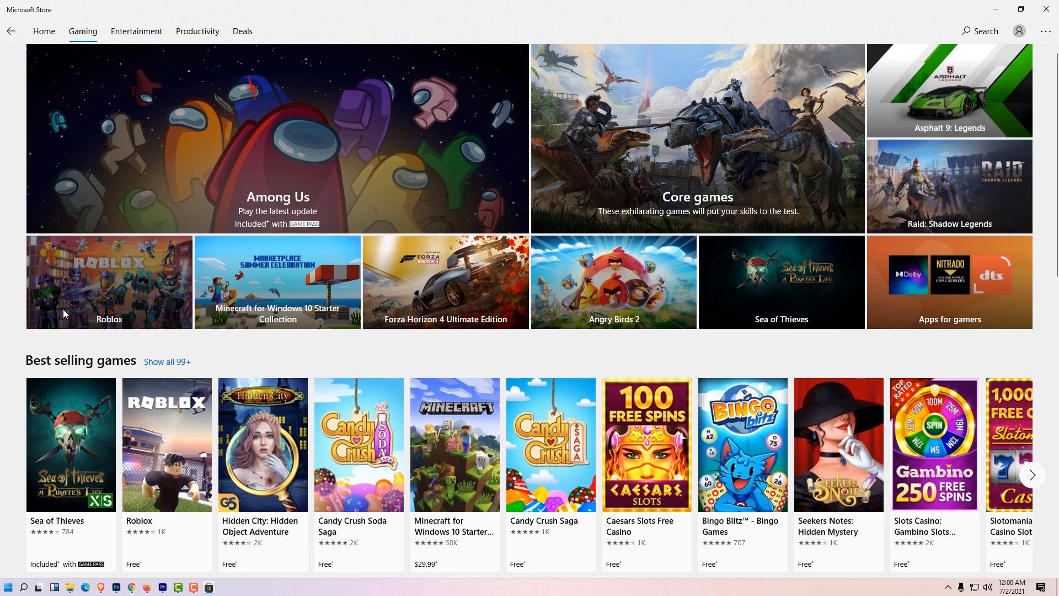
{"action": "scroll", "scroll_direction": "down", "scroll_amount": 3}
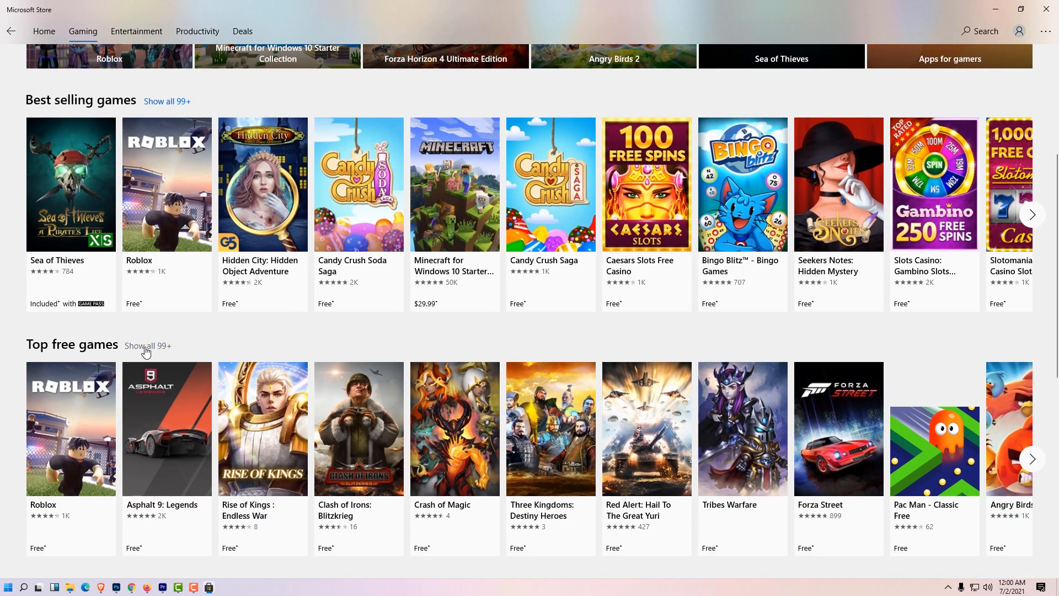
Show all 99+ entries of the Top free games chart, including Roblox and Angry Birds 2
{"action": "left_click", "coordinate": [161, 346]}
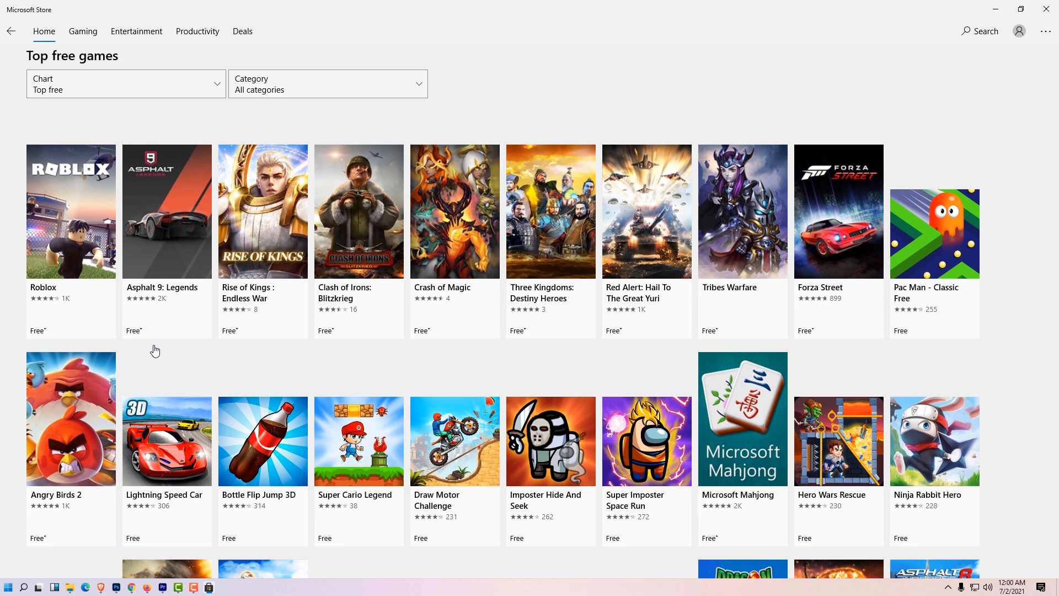
{"action": "mouse_move", "coordinate": [100, 273]}
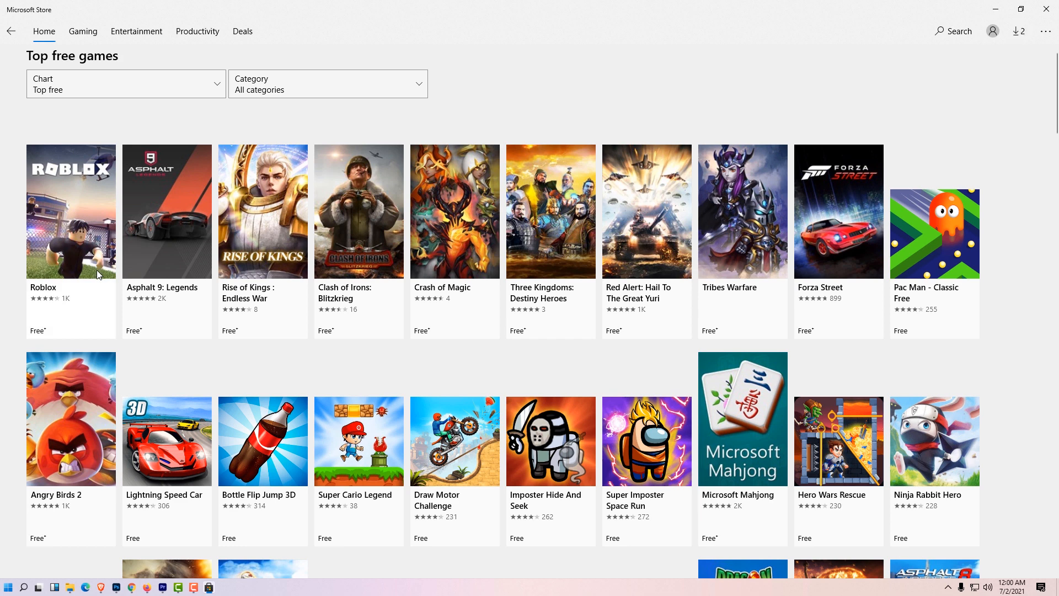
{"action": "mouse_move", "coordinate": [84, 399]}
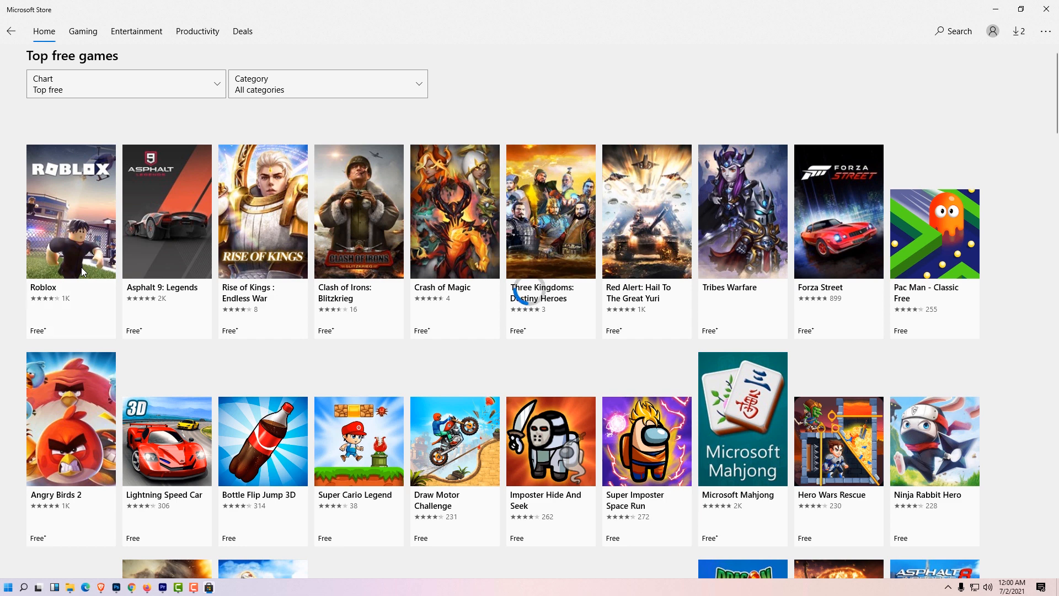
Claim Roblox for free from its product page and start its download
{"action": "left_click", "coordinate": [70, 211]}
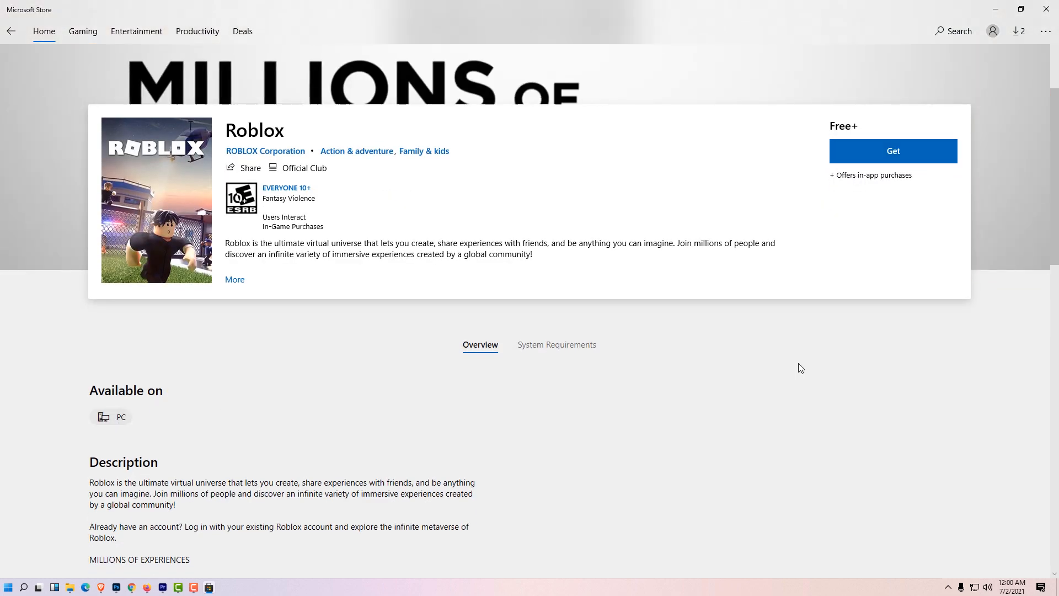
{"action": "scroll", "scroll_direction": "down", "scroll_amount": 3}
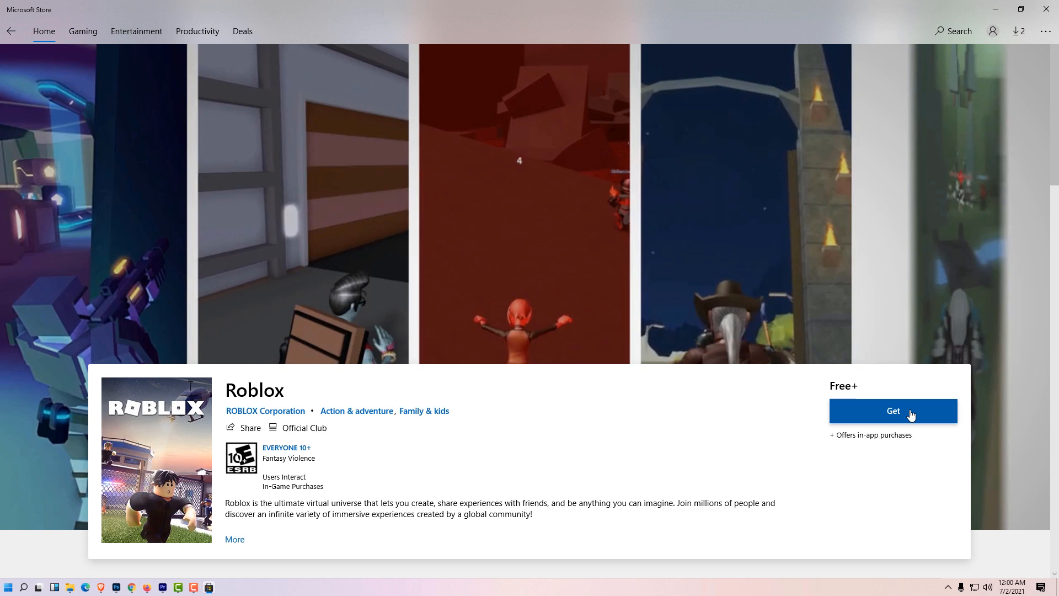
{"action": "left_click", "coordinate": [893, 410]}
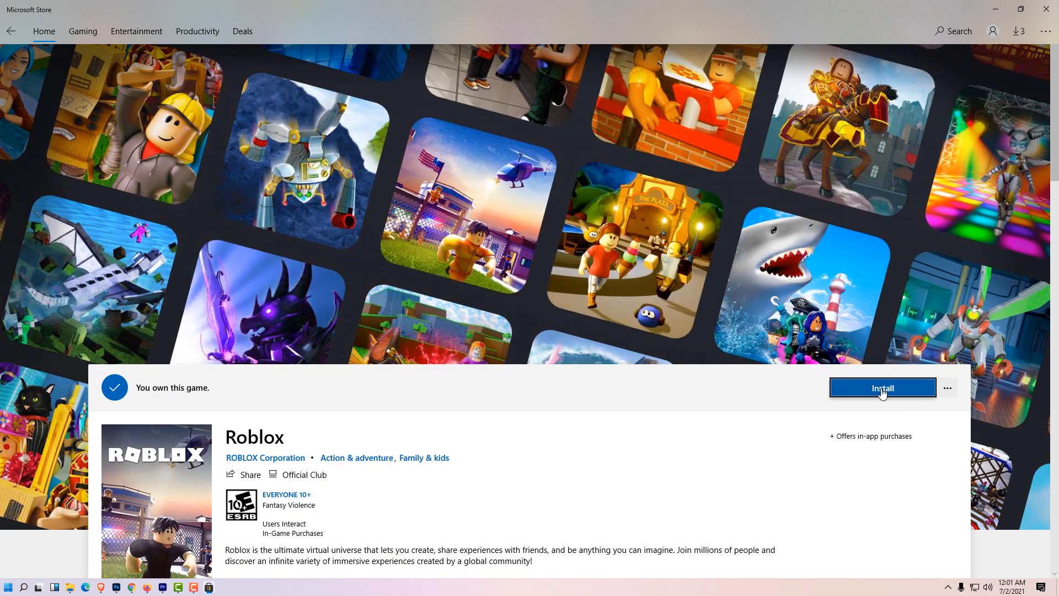
{"action": "left_click", "coordinate": [883, 387]}
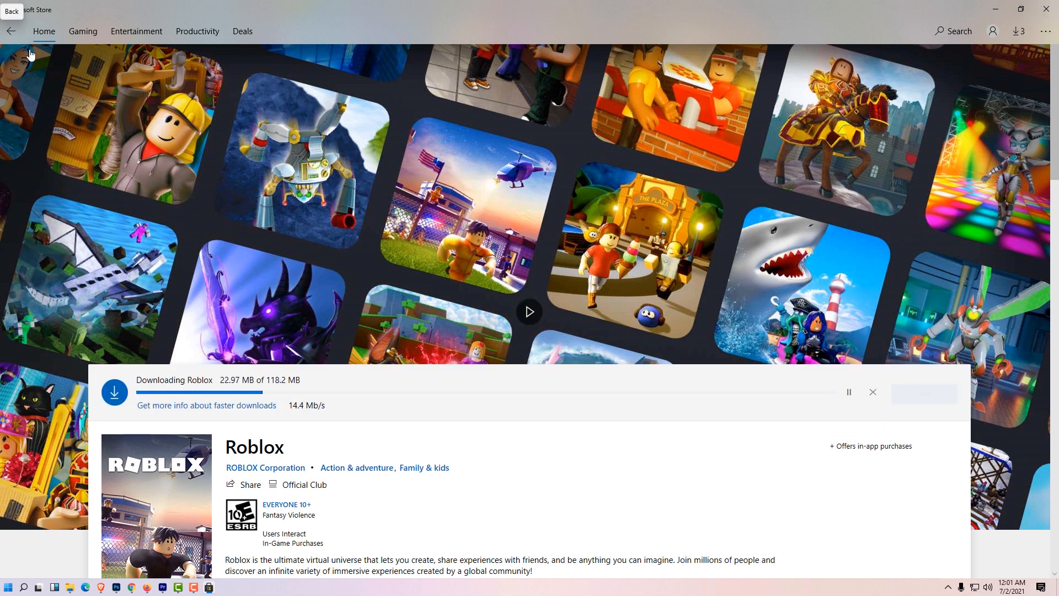
{"action": "mouse_move", "coordinate": [91, 96]}
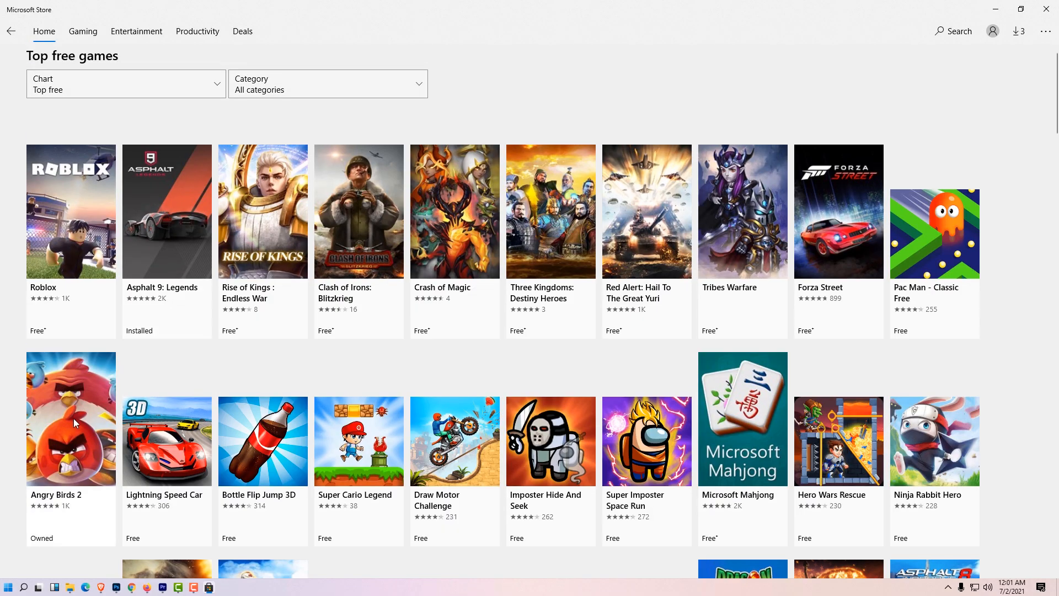
{"action": "mouse_move", "coordinate": [64, 462]}
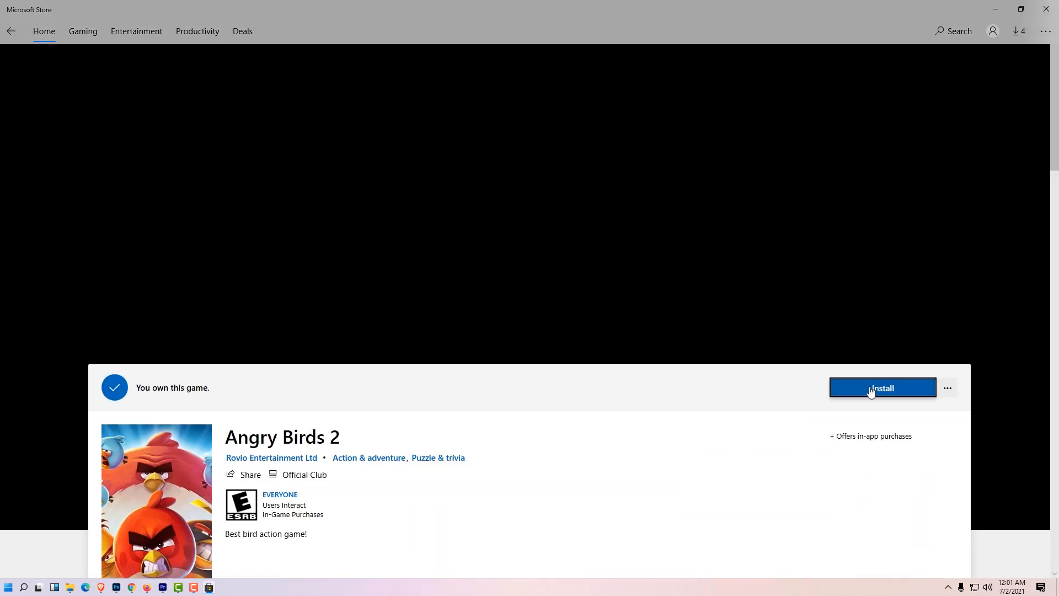
Install Angry Birds 2 and launch it once installed
{"action": "left_click", "coordinate": [882, 387]}
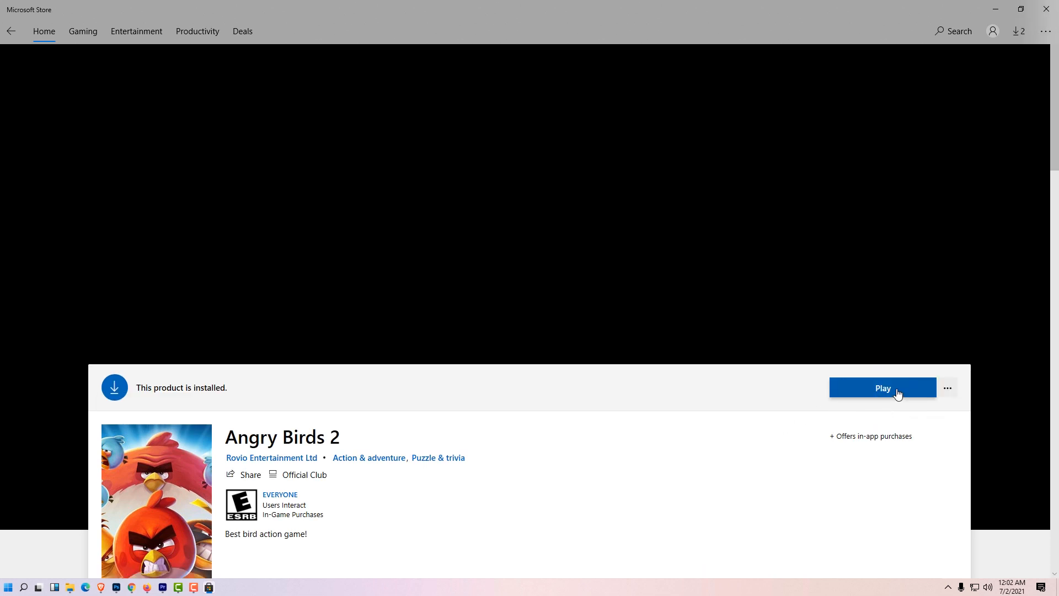
{"action": "left_click", "coordinate": [8, 586]}
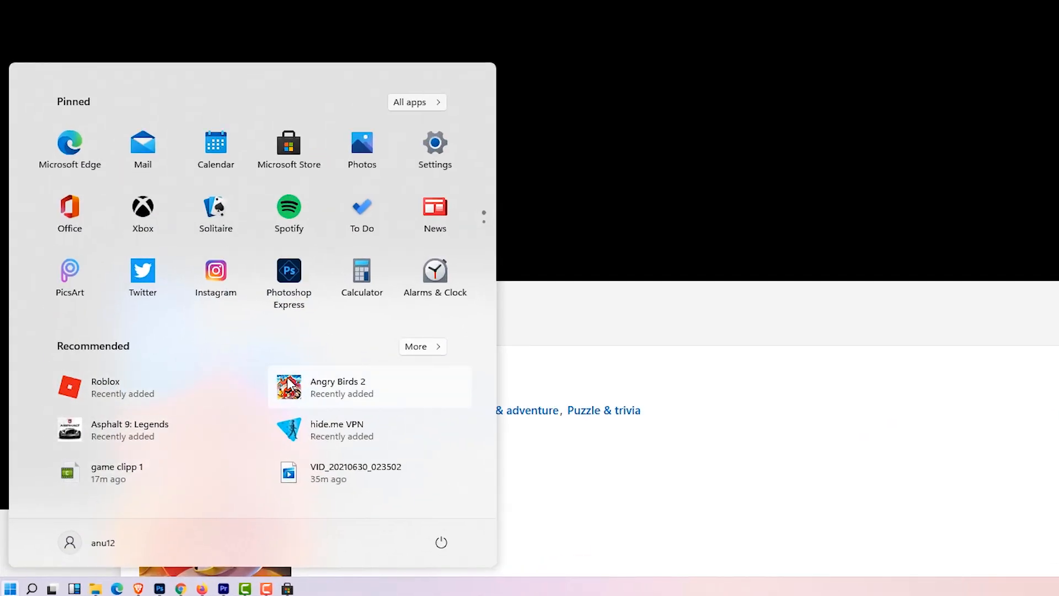
{"action": "mouse_move", "coordinate": [365, 391]}
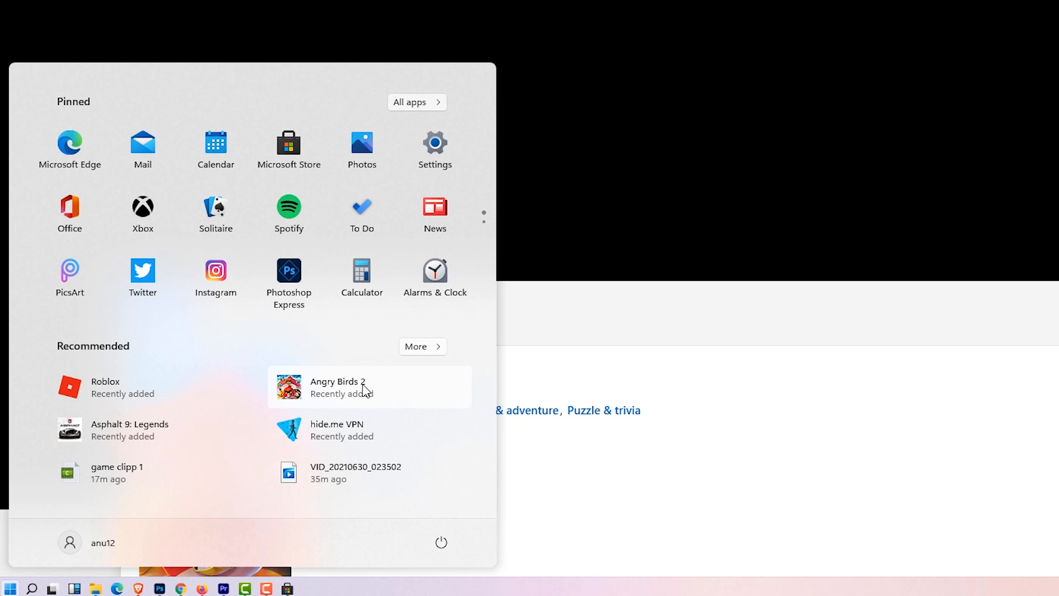
{"action": "mouse_move", "coordinate": [346, 391]}
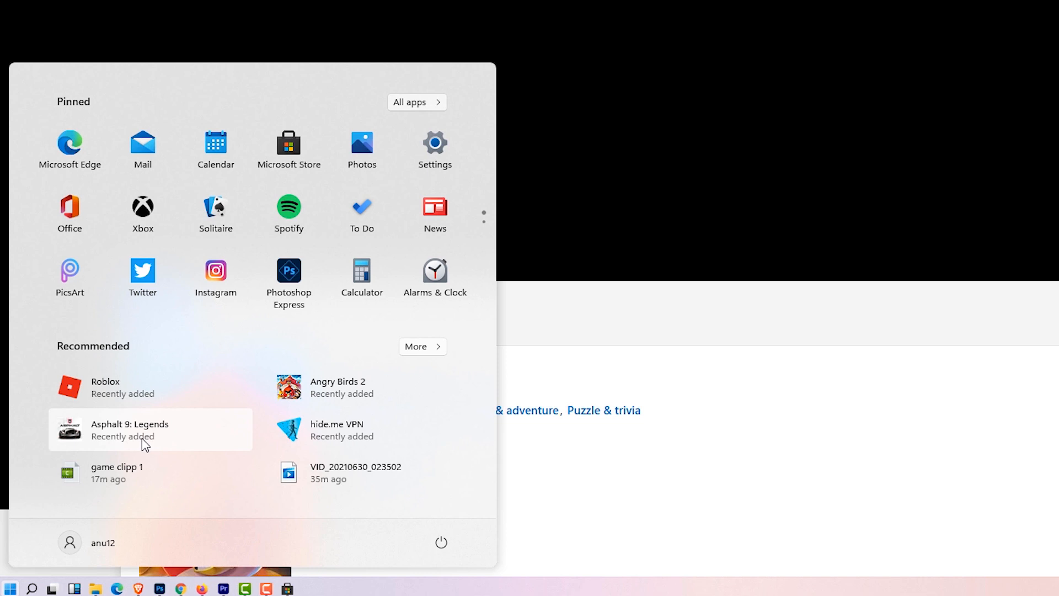
{"action": "mouse_move", "coordinate": [378, 389]}
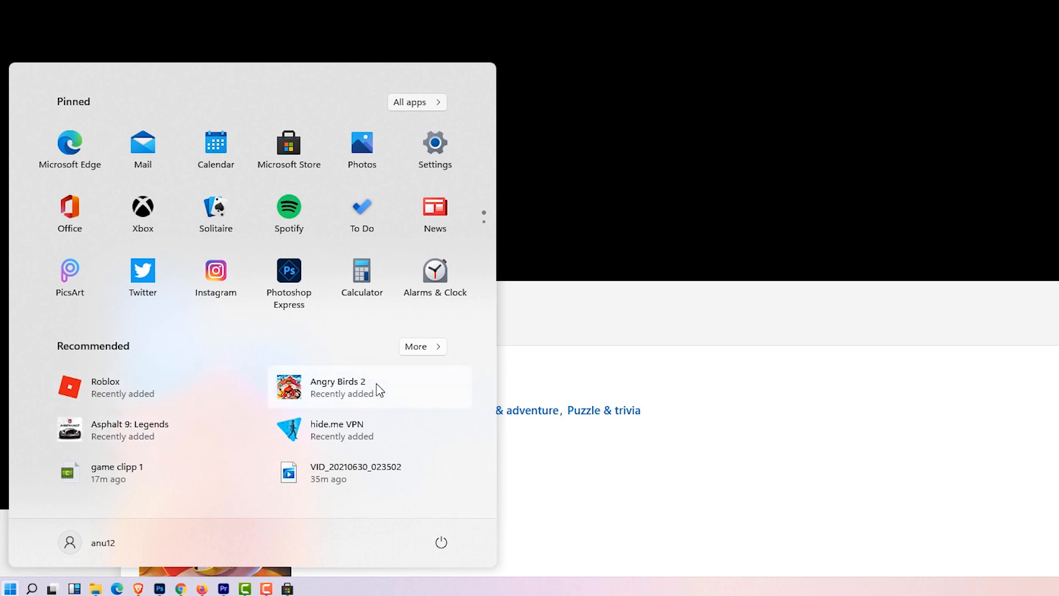
{"action": "mouse_move", "coordinate": [412, 395]}
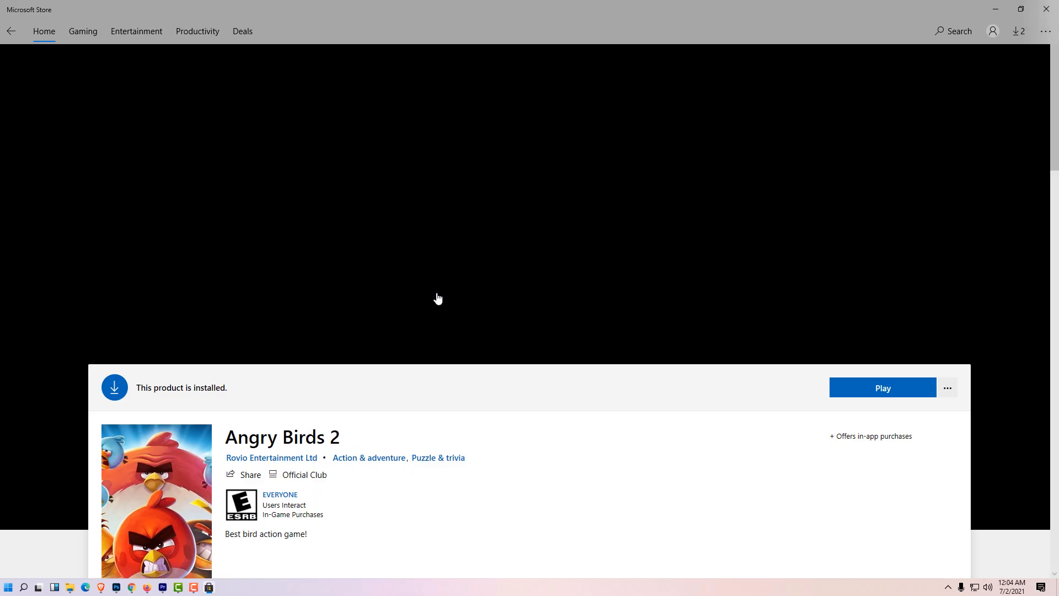
Uninstall Angry Birds 2 from the Start menu's app list
{"action": "left_click", "coordinate": [11, 31]}
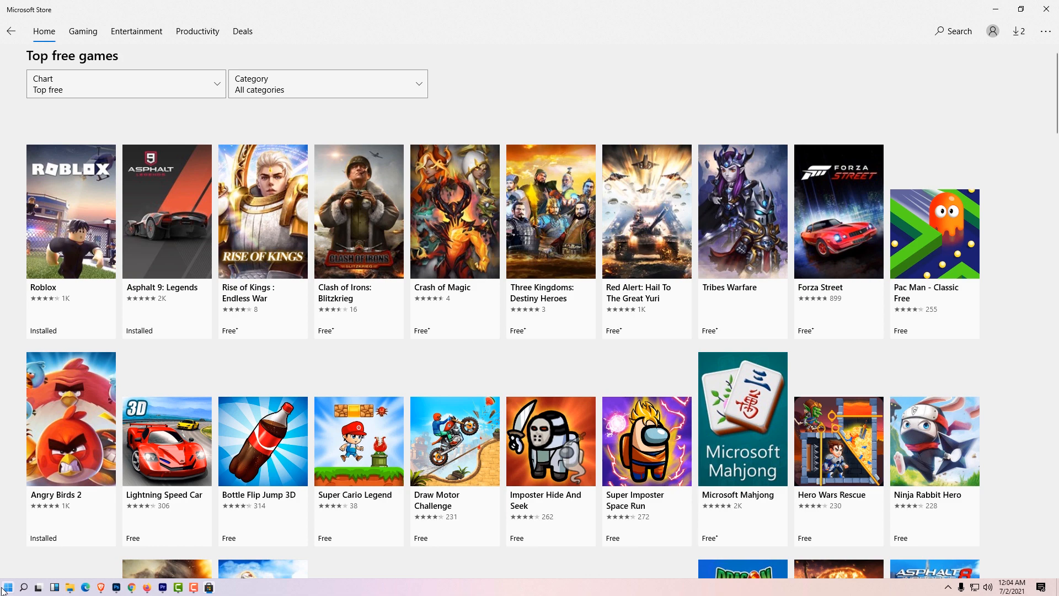
{"action": "left_click", "coordinate": [11, 582]}
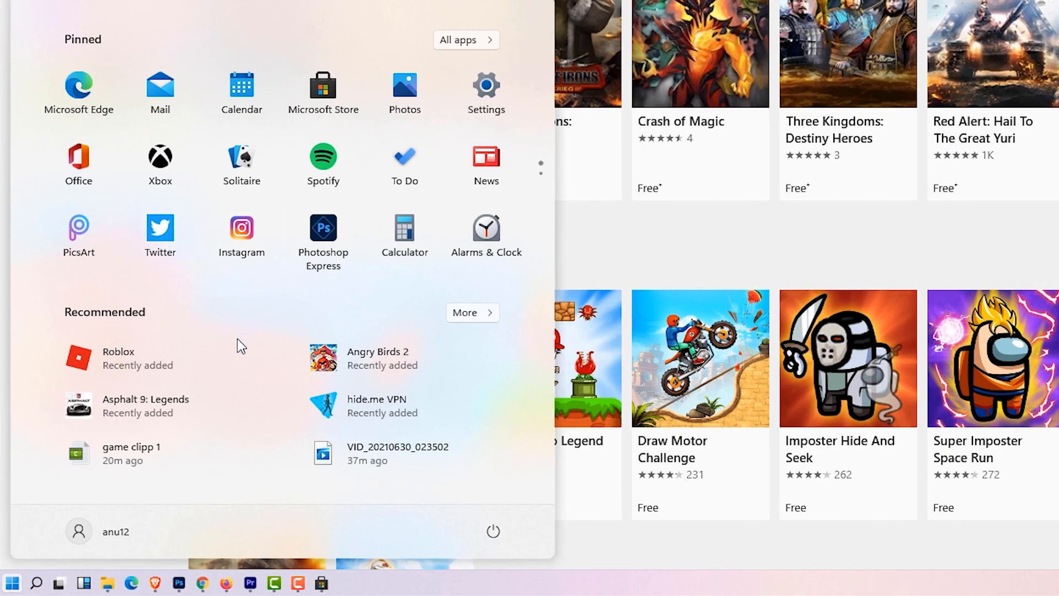
{"action": "mouse_move", "coordinate": [195, 358]}
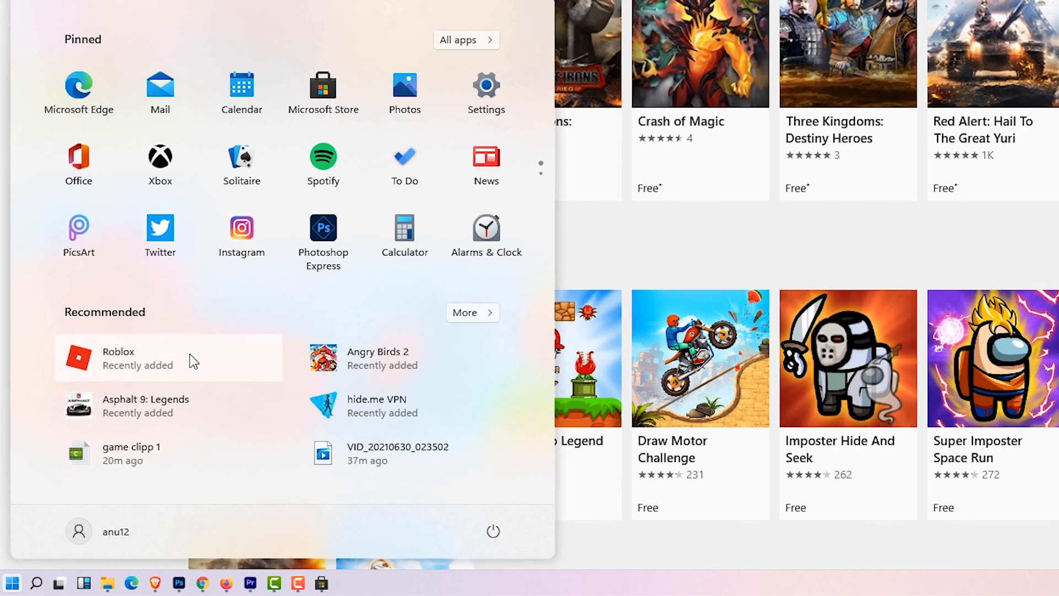
{"action": "mouse_move", "coordinate": [413, 357]}
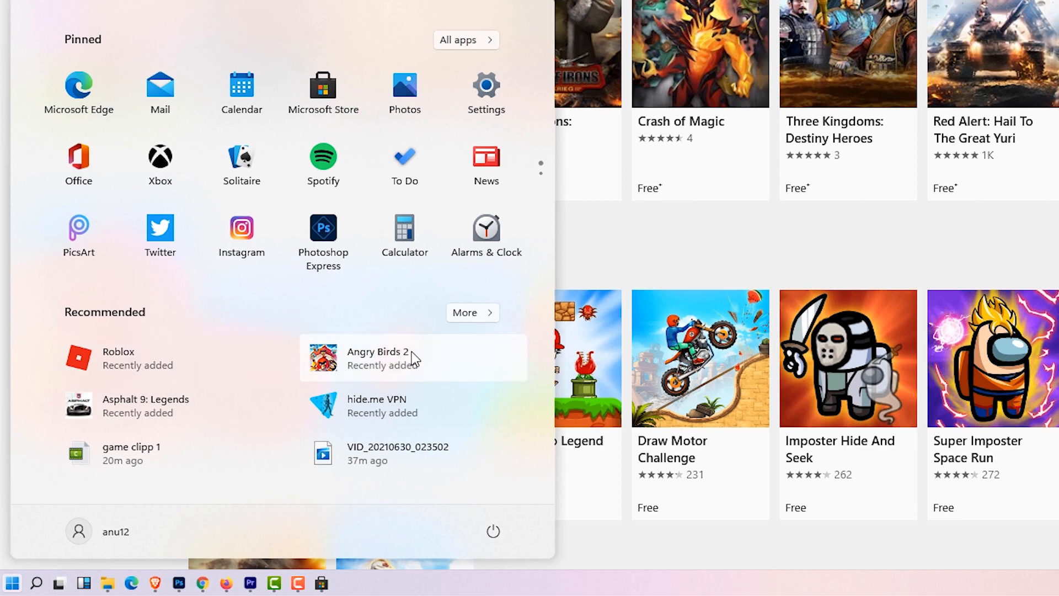
{"action": "right_click", "coordinate": [378, 358]}
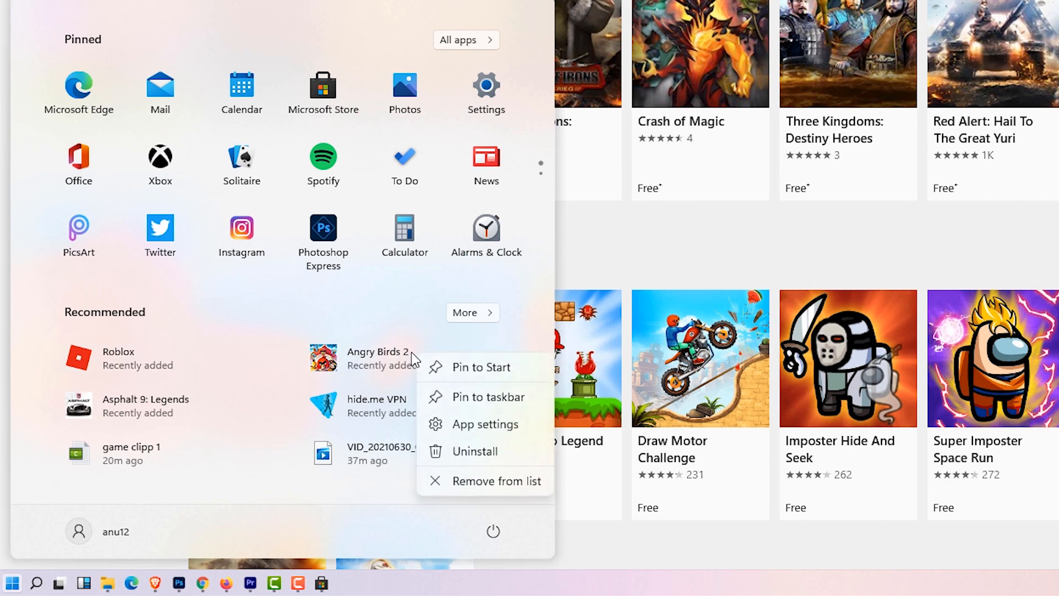
{"action": "mouse_move", "coordinate": [474, 451]}
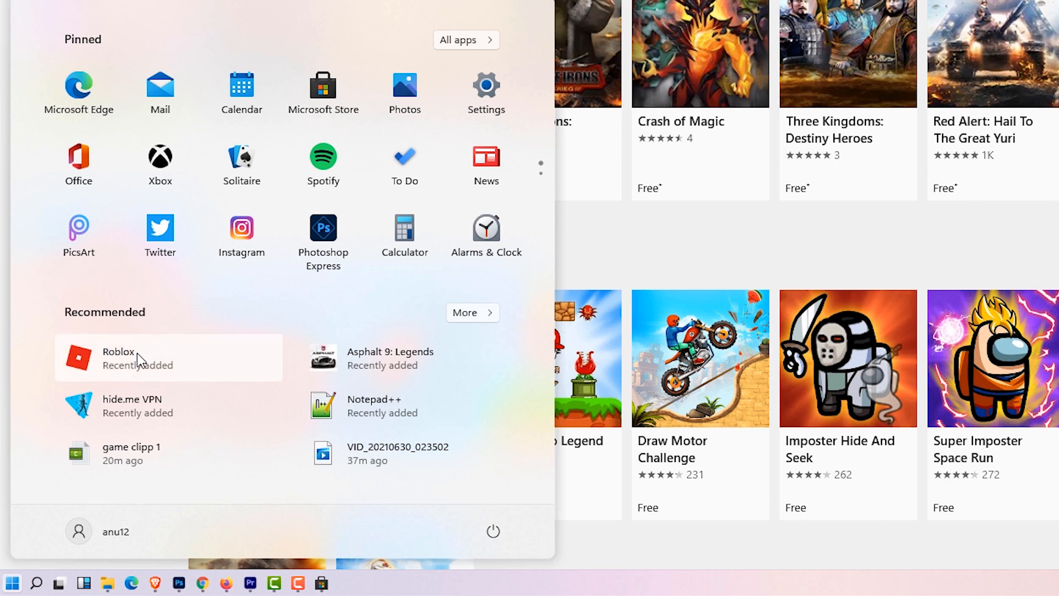
Request Roblox's uninstall from the Start menu, bringing up its confirmation
{"action": "right_click", "coordinate": [139, 358]}
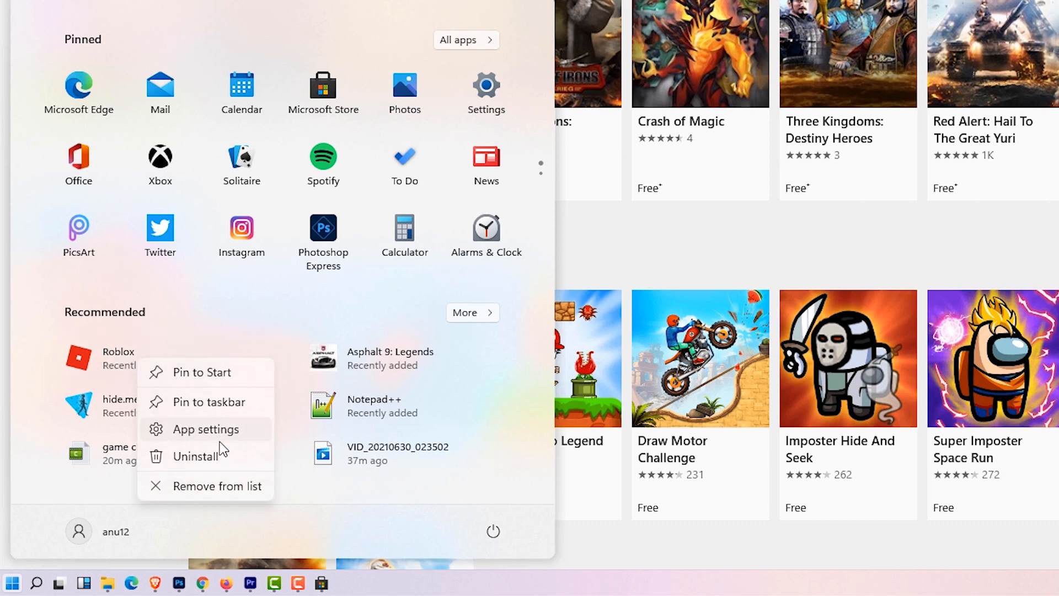
{"action": "left_click", "coordinate": [202, 455]}
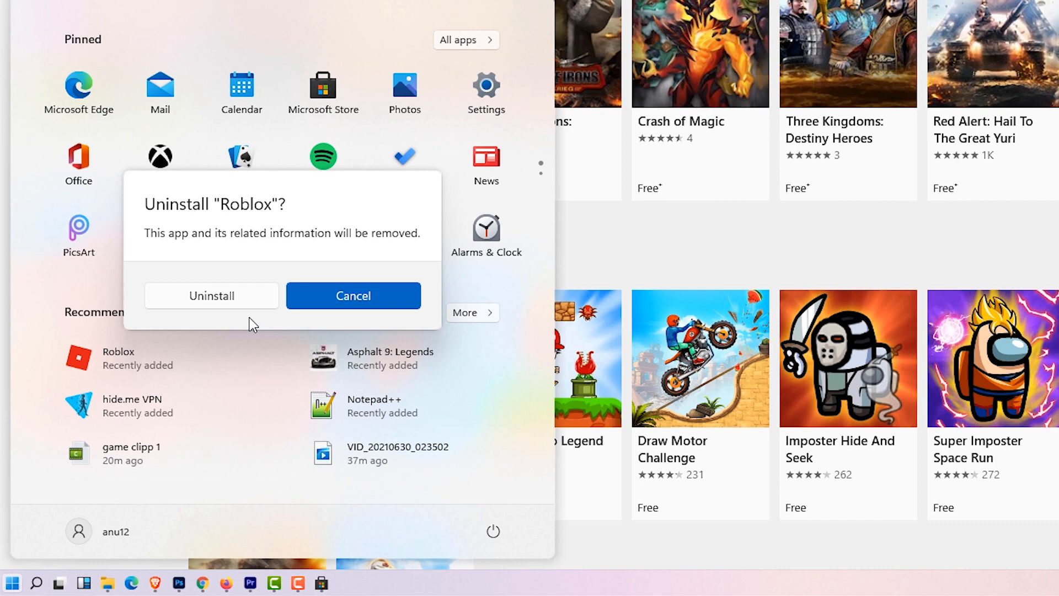